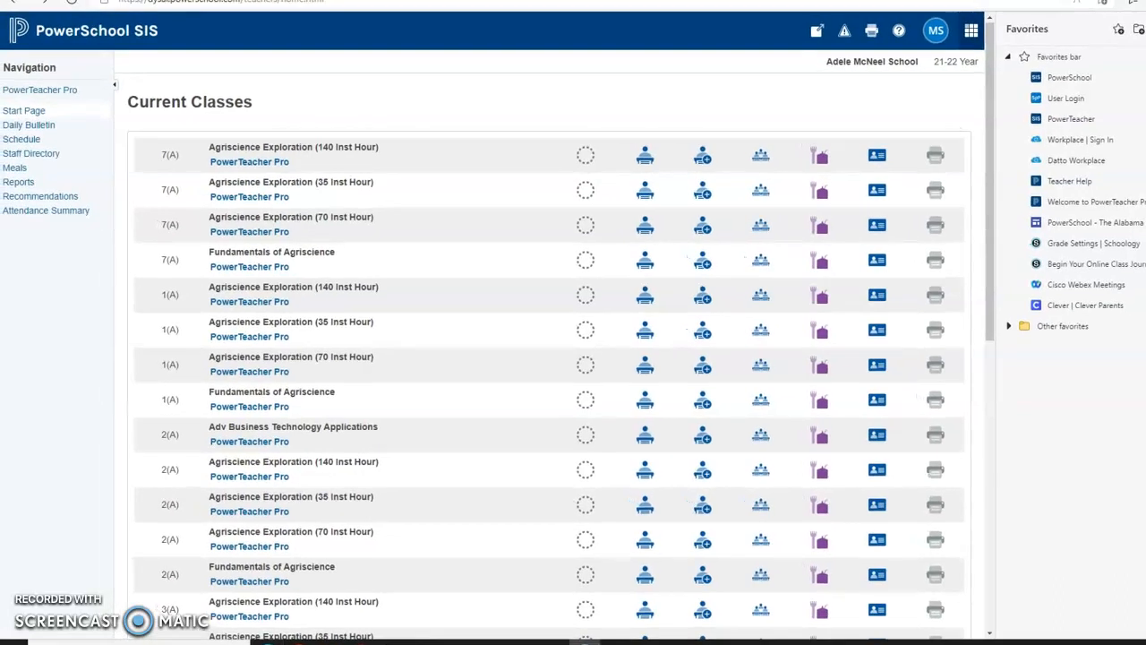
mouse_move(607, 348)
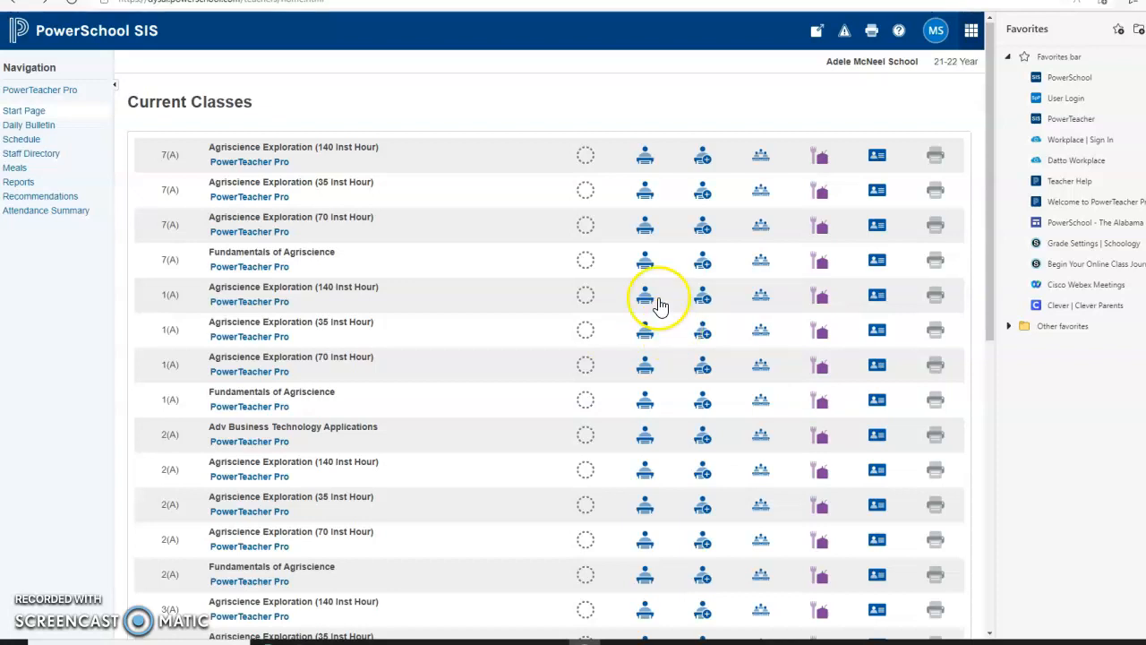
mouse_move(533, 181)
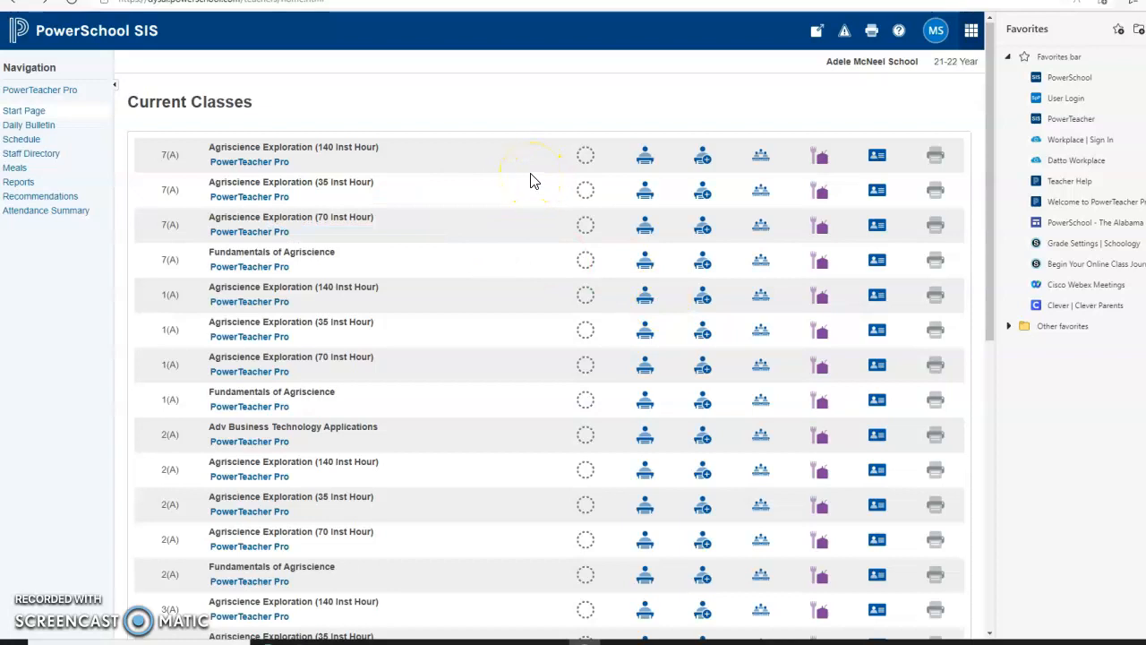
mouse_move(390, 147)
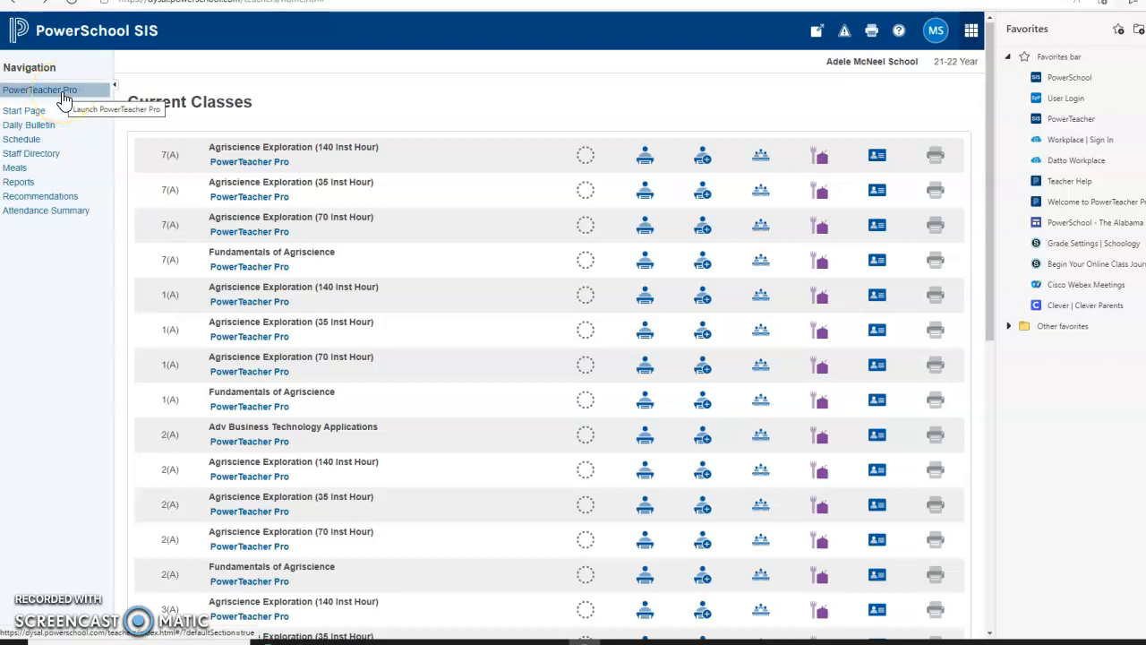
Launch PowerTeacher Pro, landing on 7(A) Agriscience Exploration (140 Inst Hour) with no assignments.
click(40, 90)
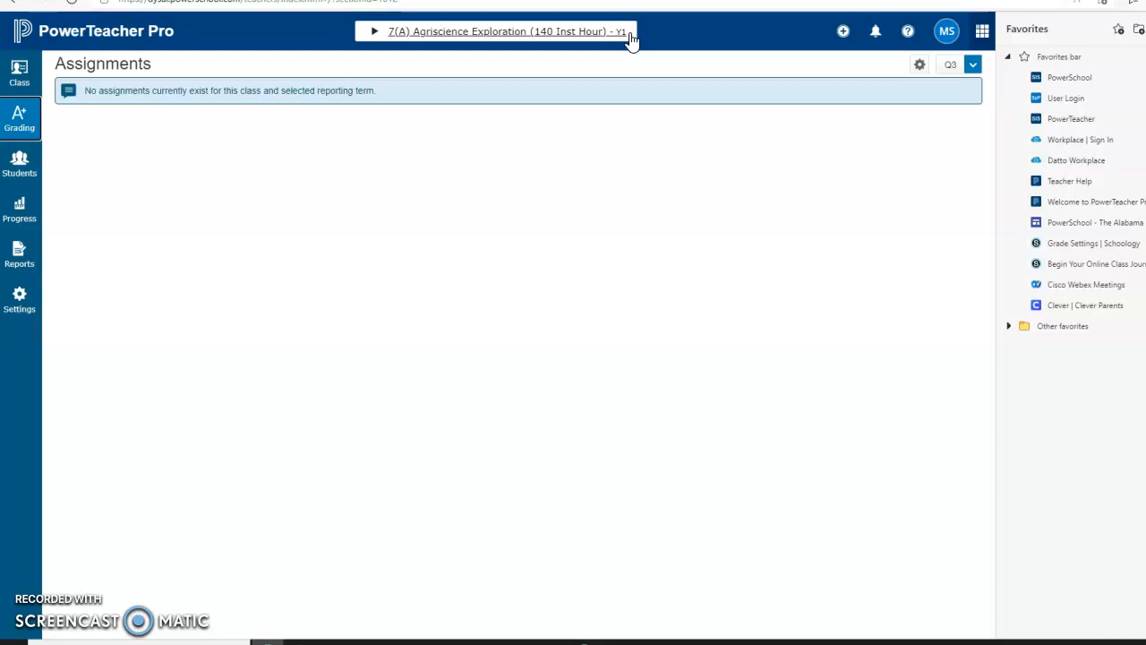
click(501, 32)
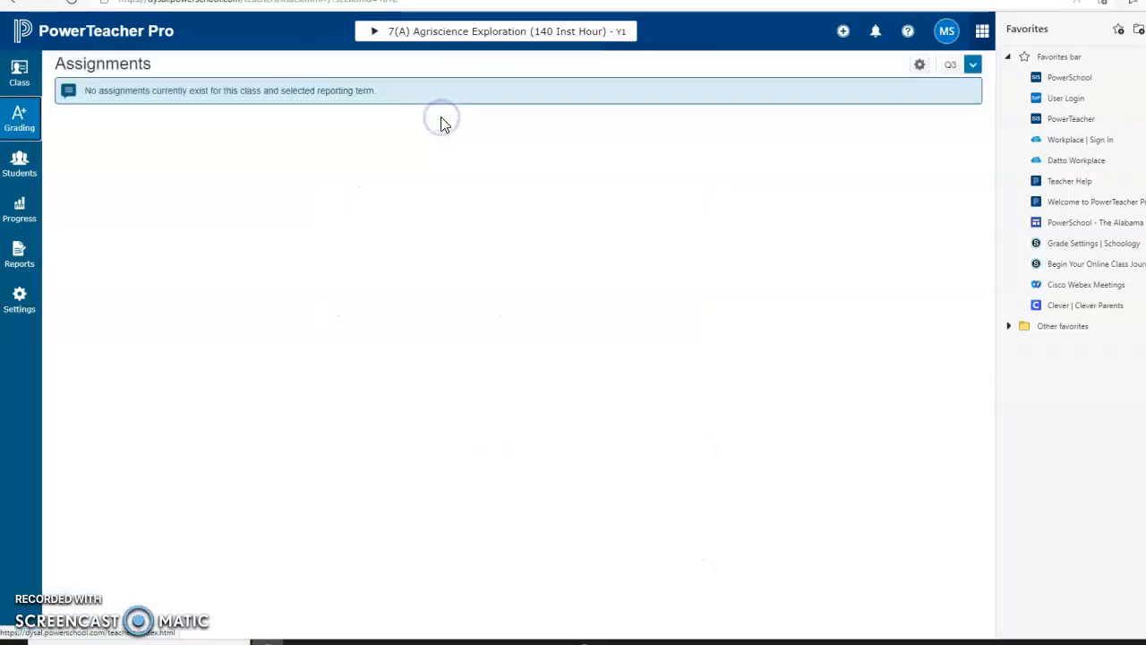
mouse_move(623, 59)
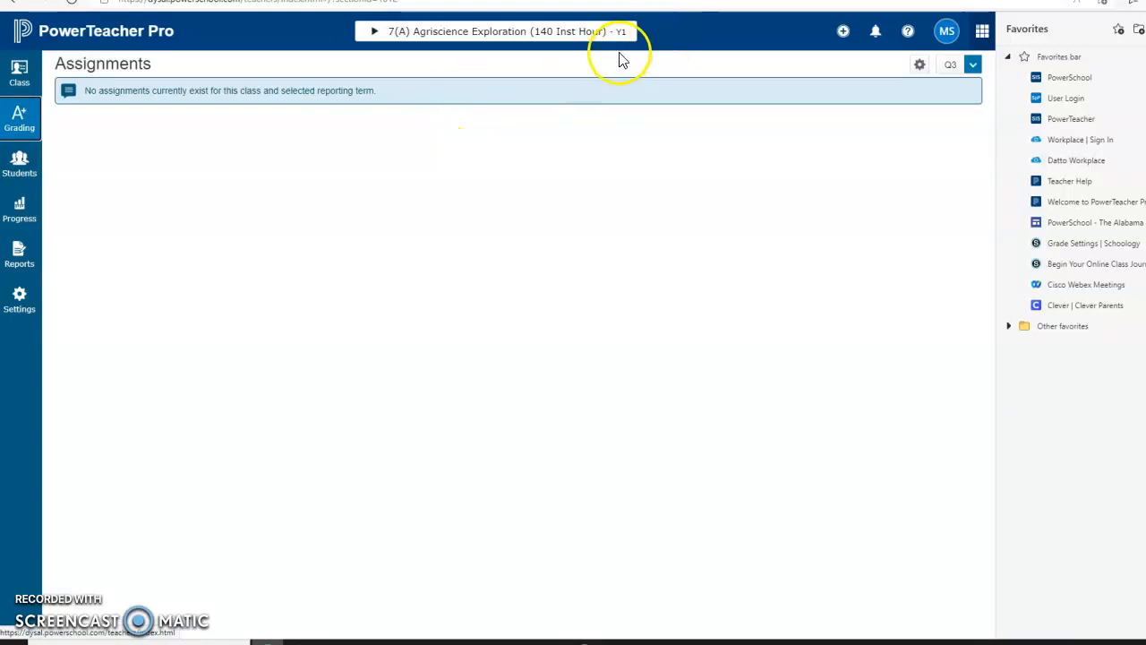
Switch the open class to 7(A) Agriscience Exploration (35 Inst Hour).
click(502, 32)
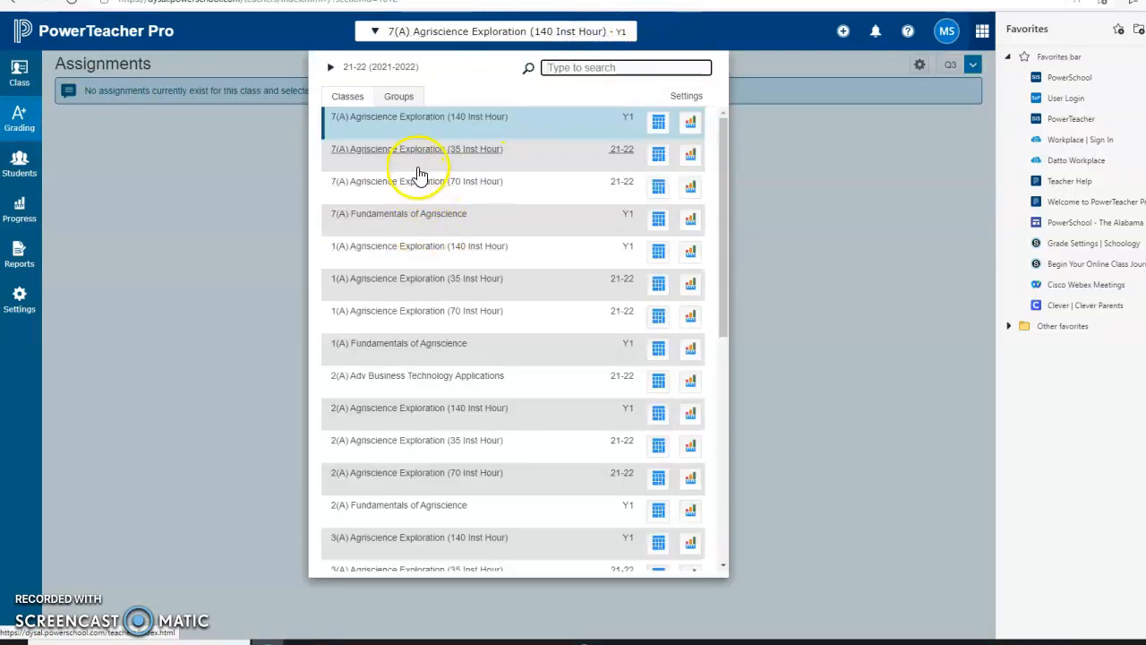
click(415, 149)
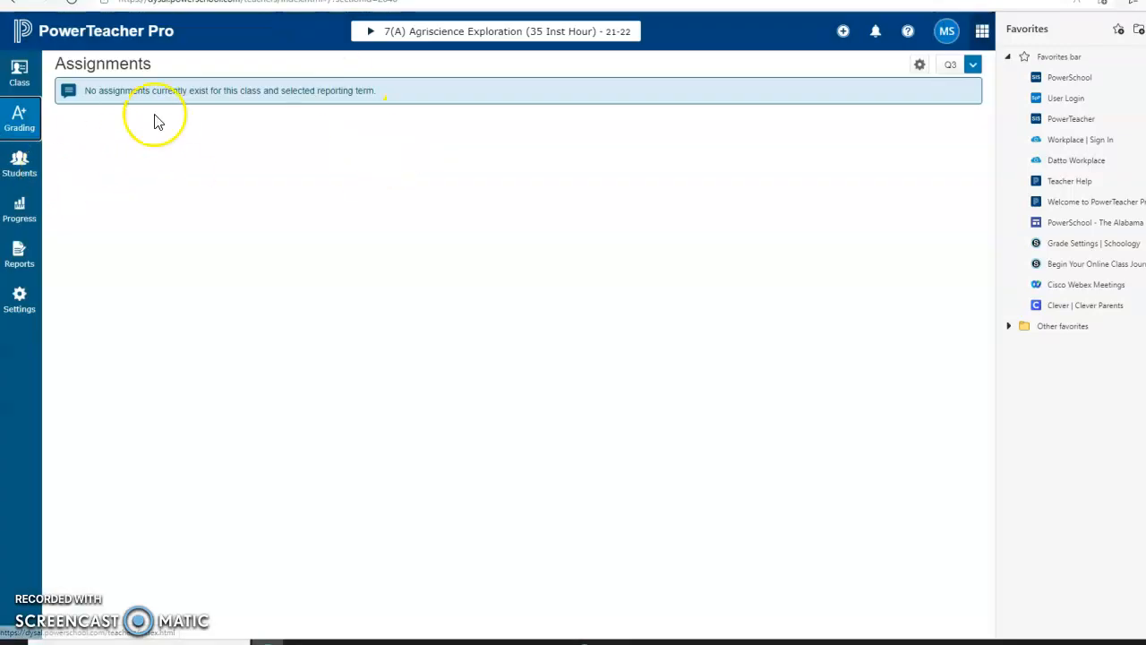
click(494, 30)
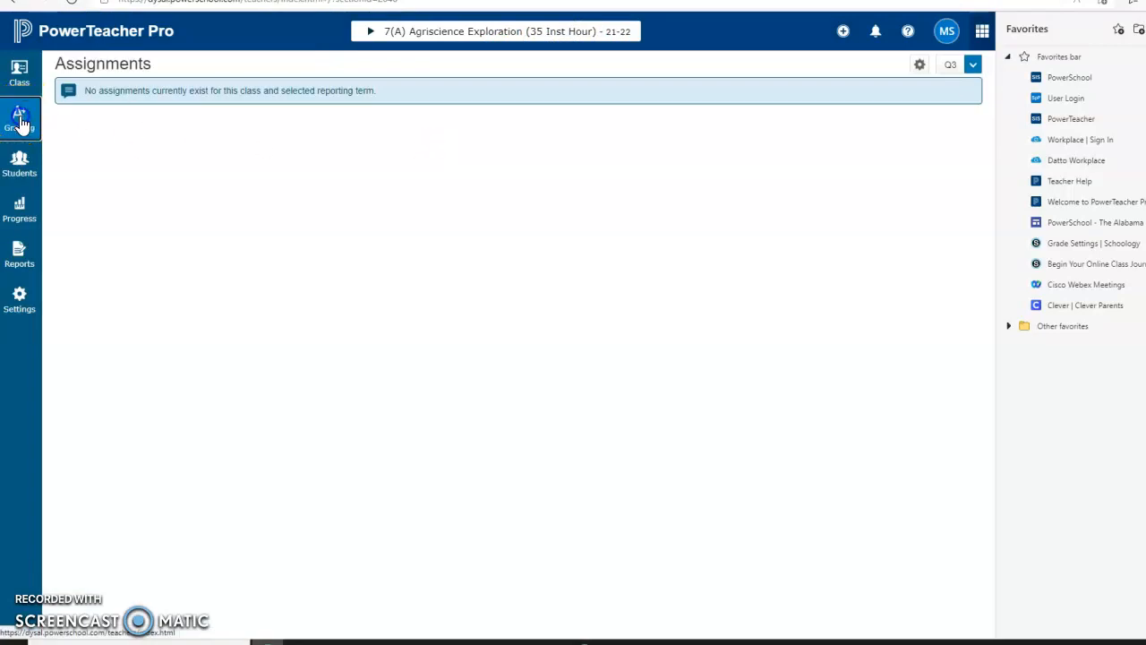
Show the Q3 Traditional Grades page for the 35 Inst Hour class via Grading.
click(20, 114)
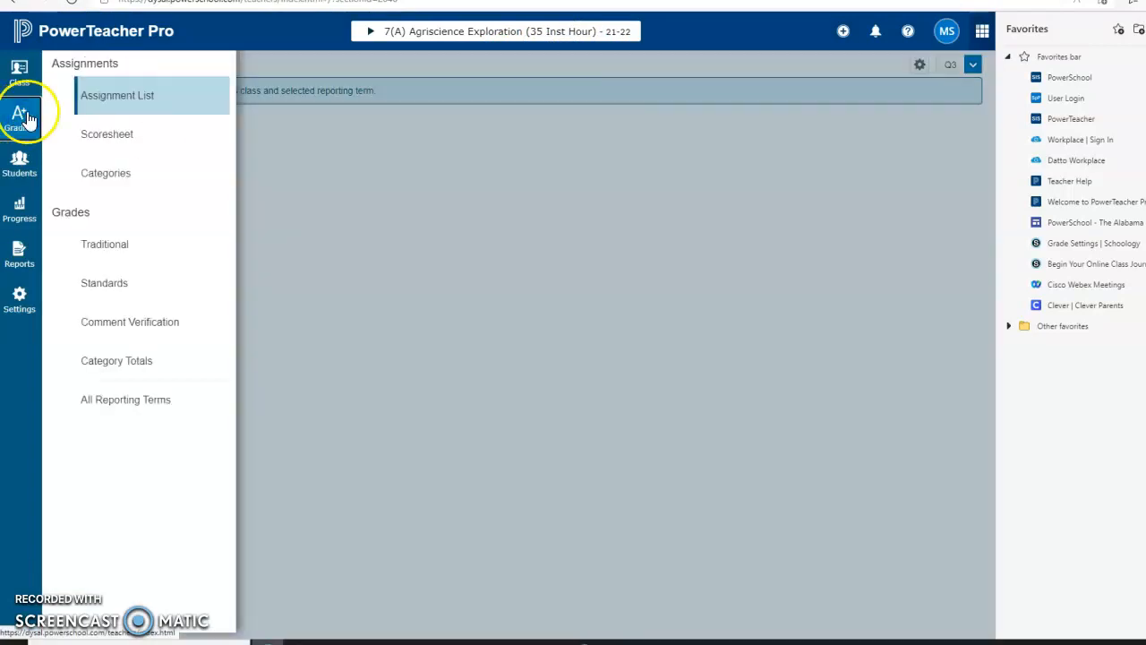
mouse_move(104, 243)
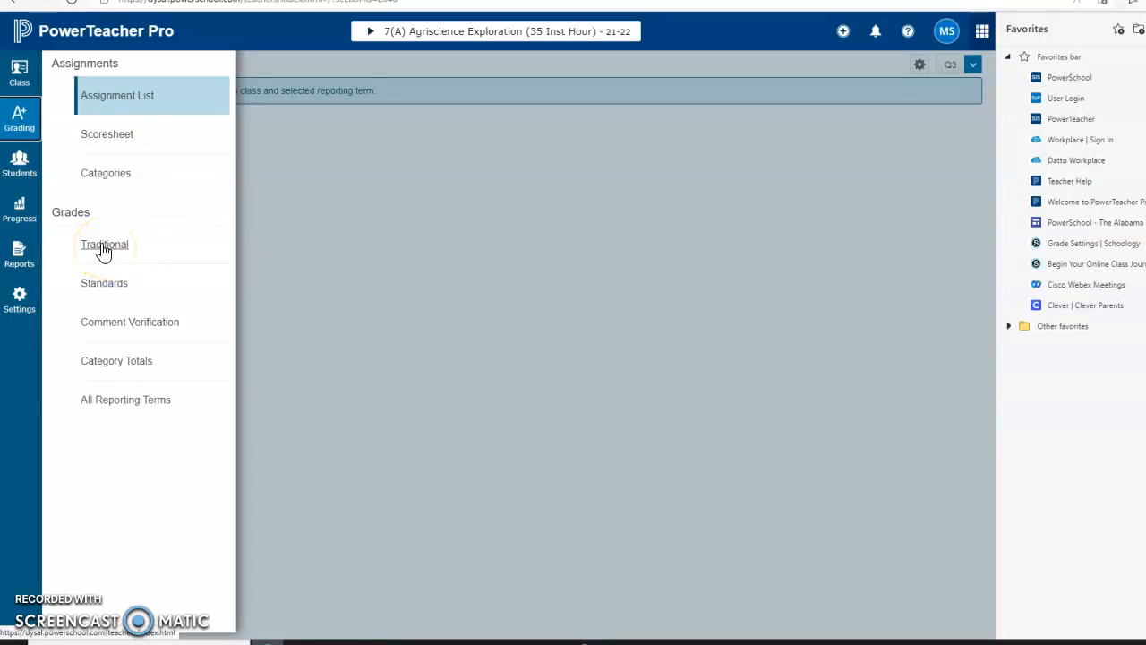
click(103, 243)
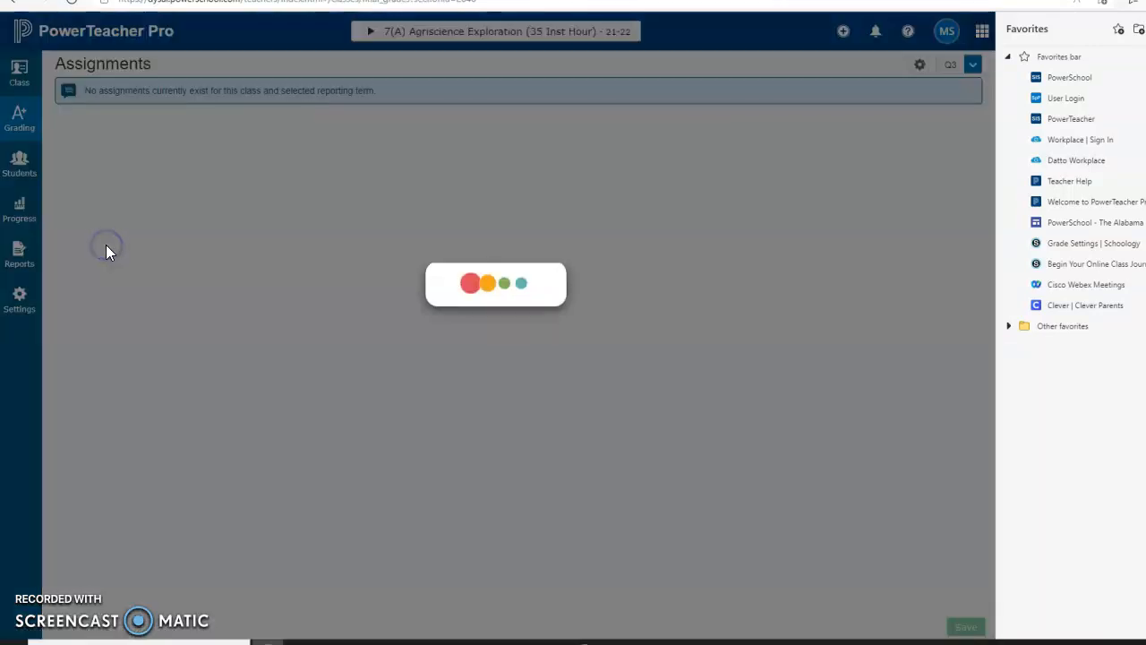
click(18, 118)
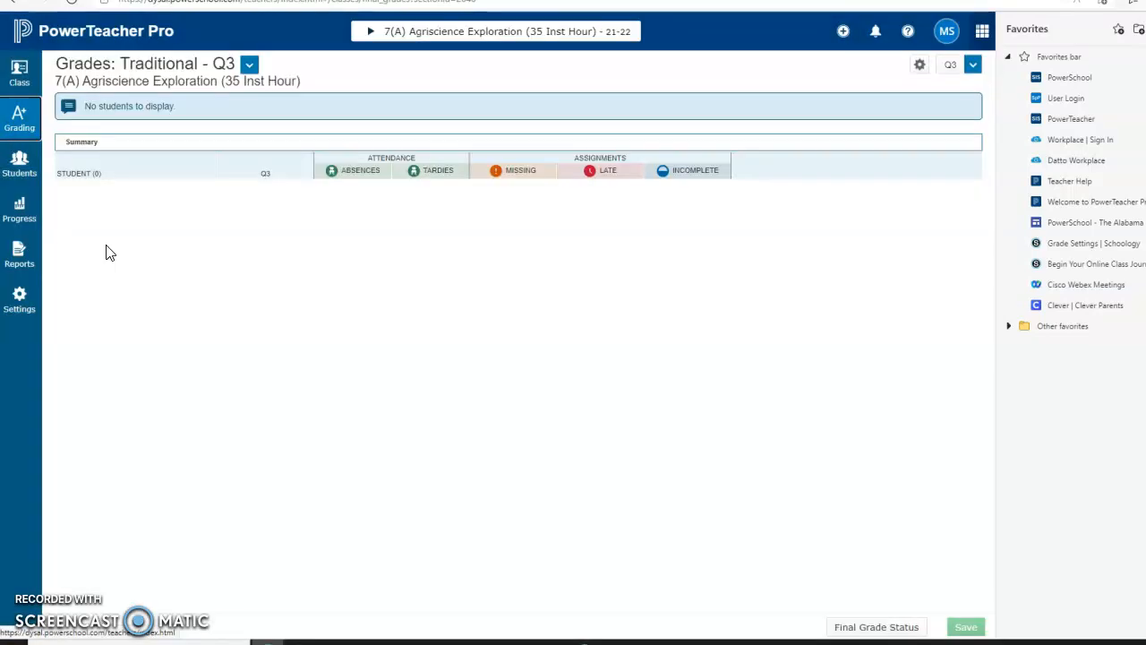
mouse_move(109, 247)
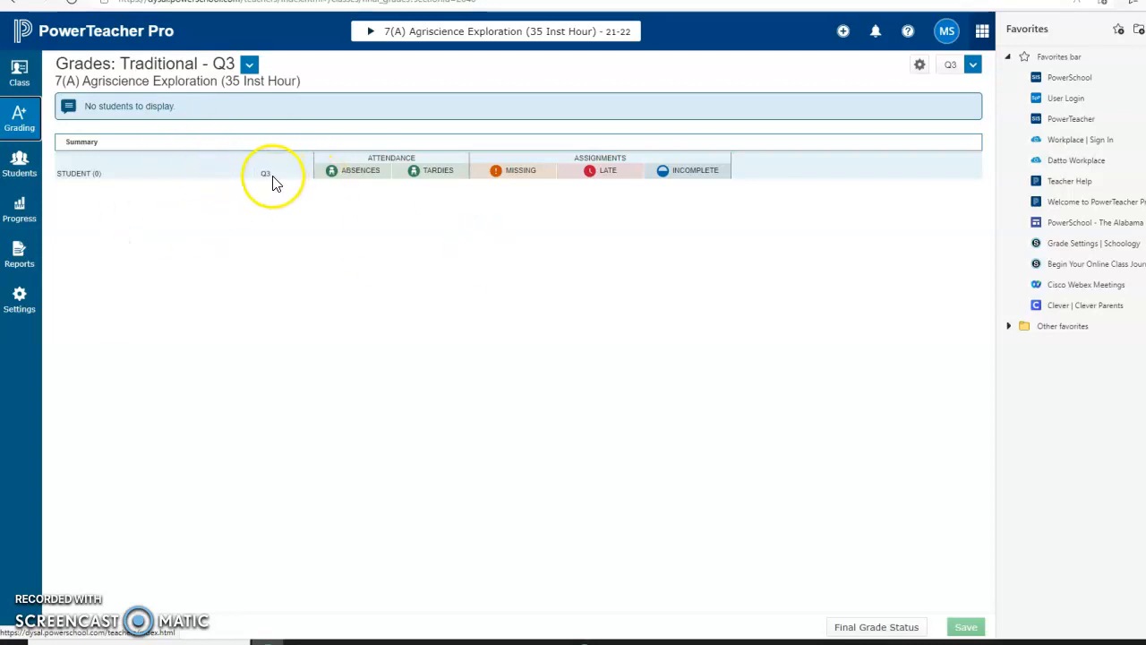
mouse_move(297, 205)
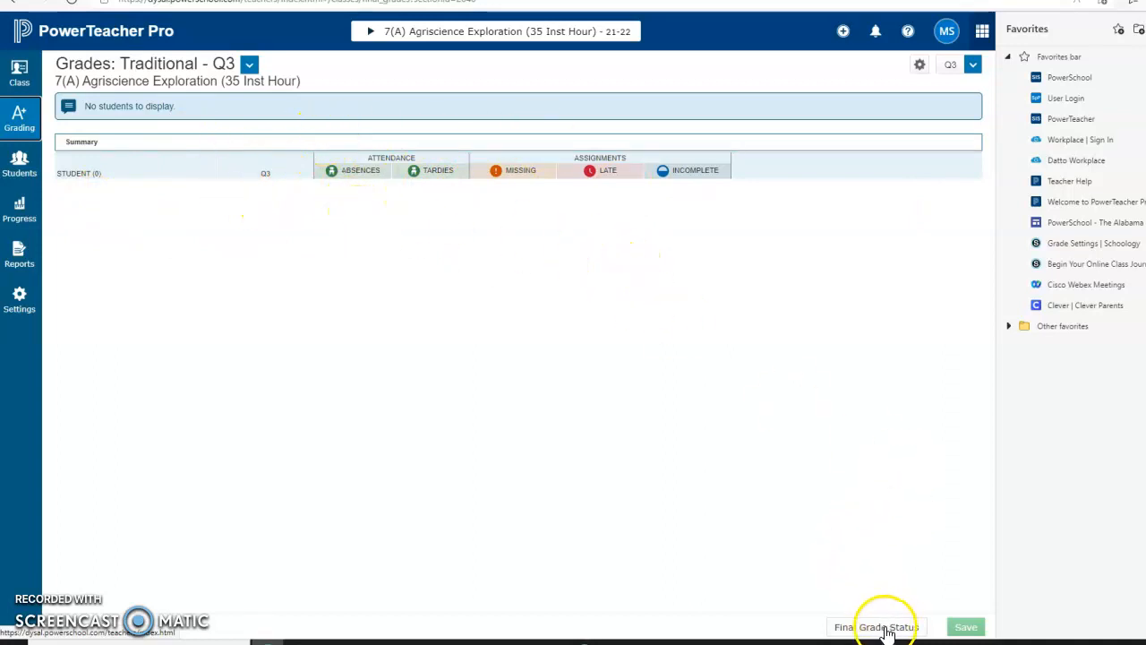
Mark Q3 Final Grades as Complete in the Final Grade Status dialog.
click(876, 627)
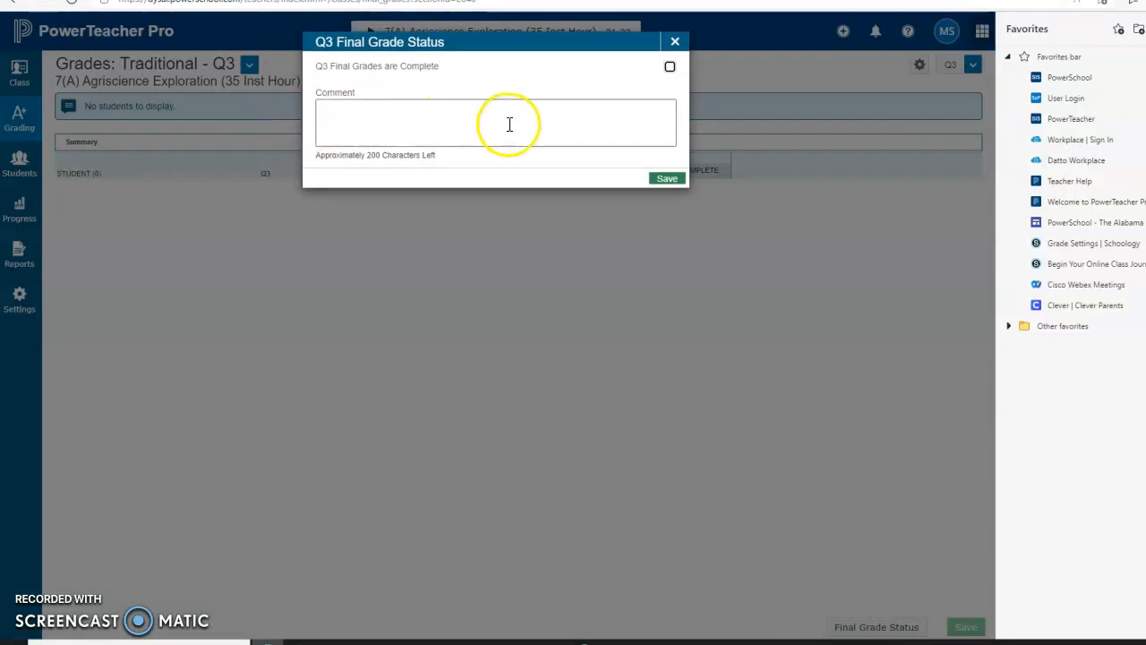
click(670, 66)
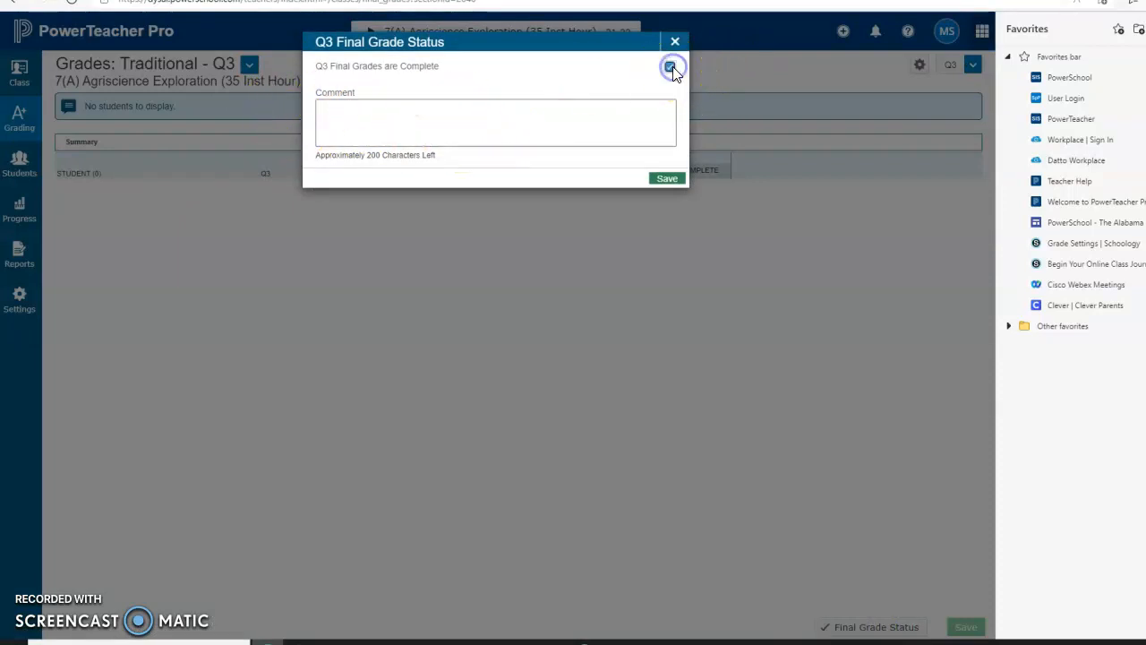